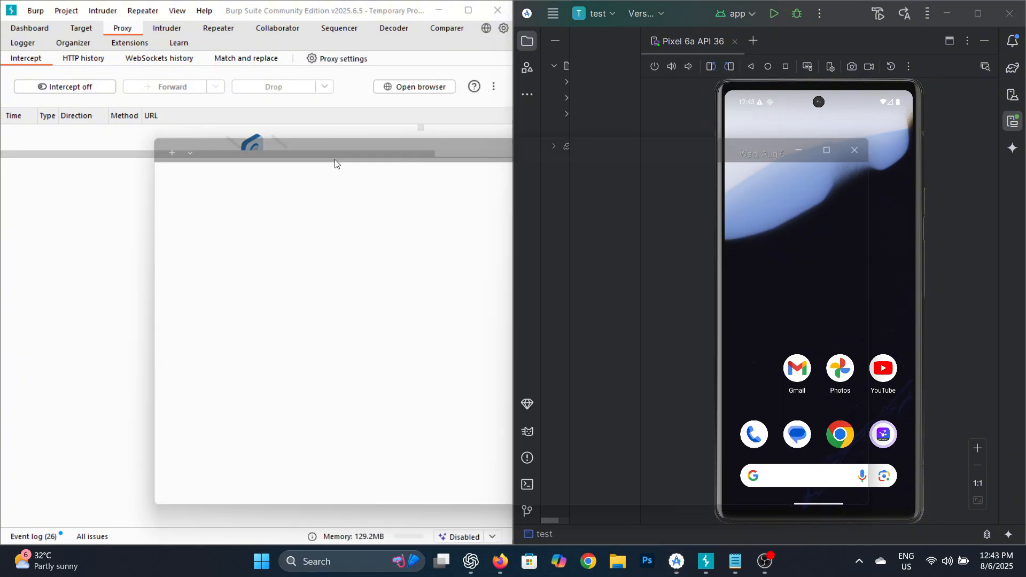
- Run 'adb root' (adbd already root), then 'pip install frida-tools' (already satisfied)
left_click(777, 562)
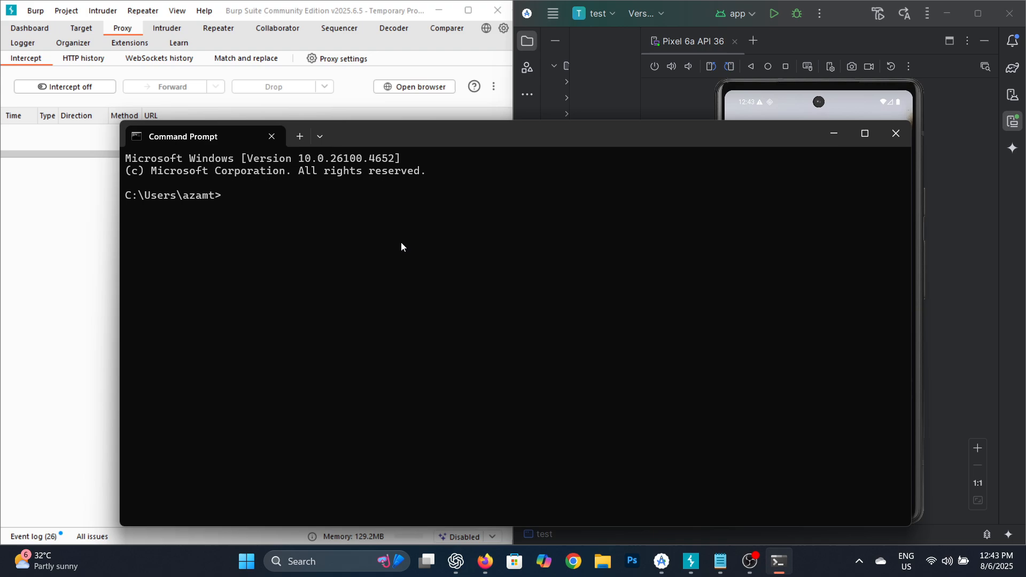
type("adb root")
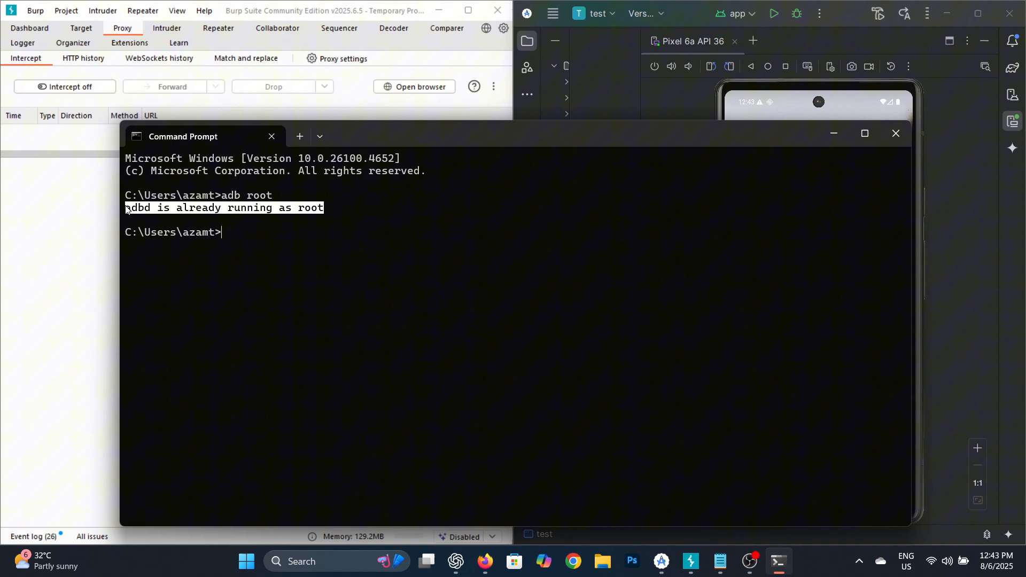
left_click(283, 261)
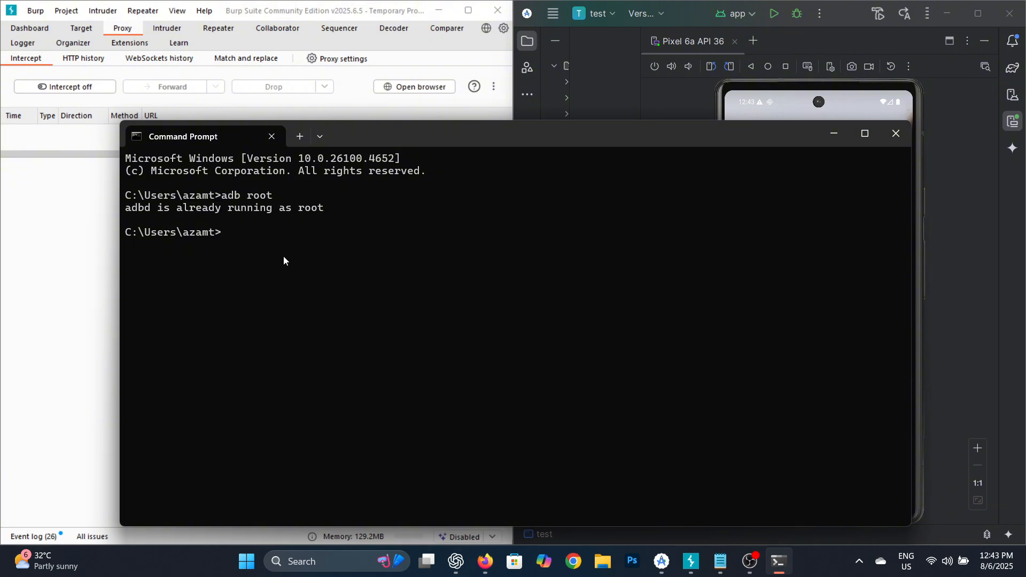
type("pip install frida-tools")
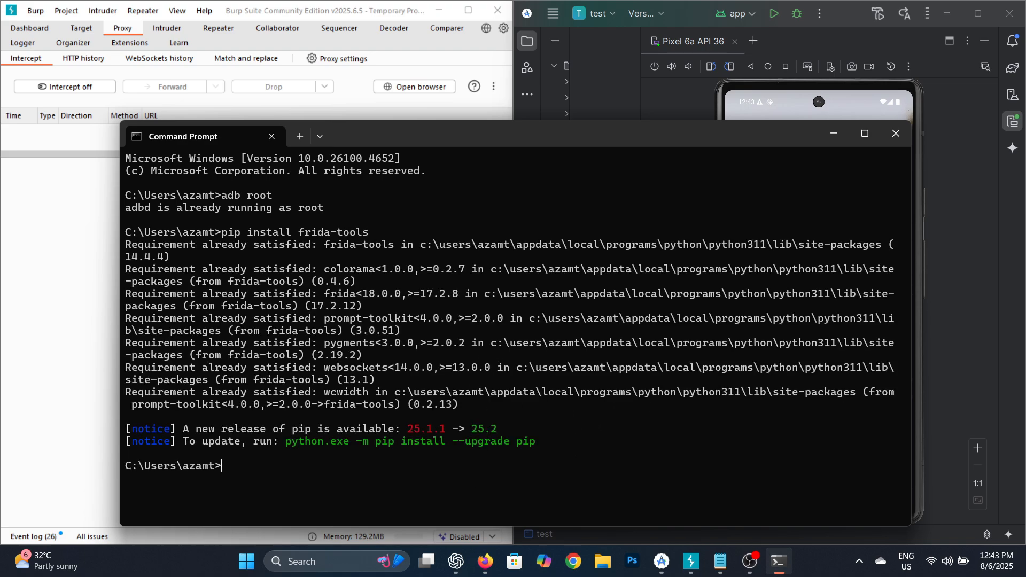
mouse_move(432, 479)
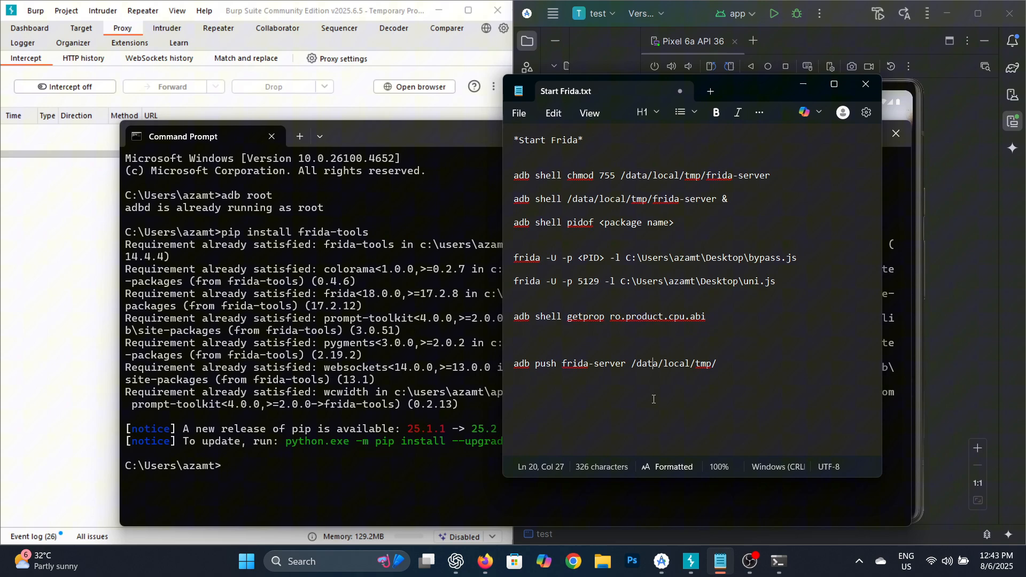
- Query ro.product.cpu.abi via adb shell getprop and select the x86_64 result
triple_click(608, 316)
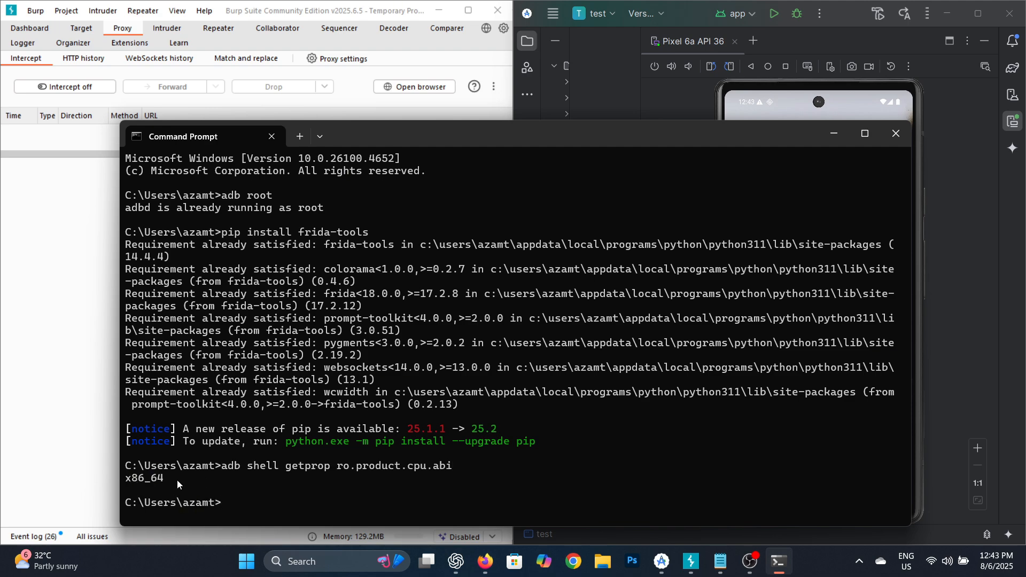
double_click(144, 478)
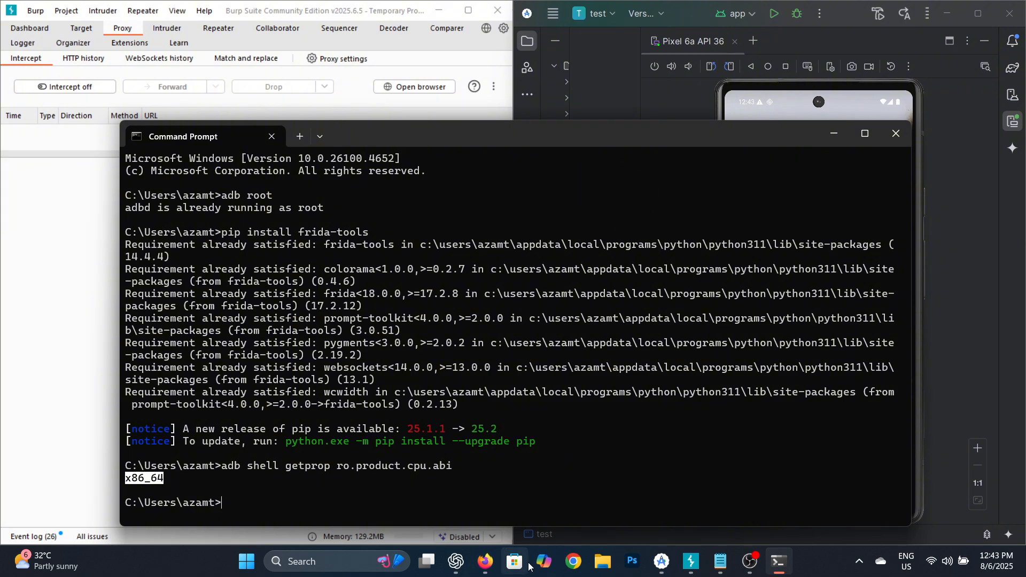
- Locate frida-server-17.2.15-android-x86_64.xz on the Frida GitHub releases page
left_click(483, 567)
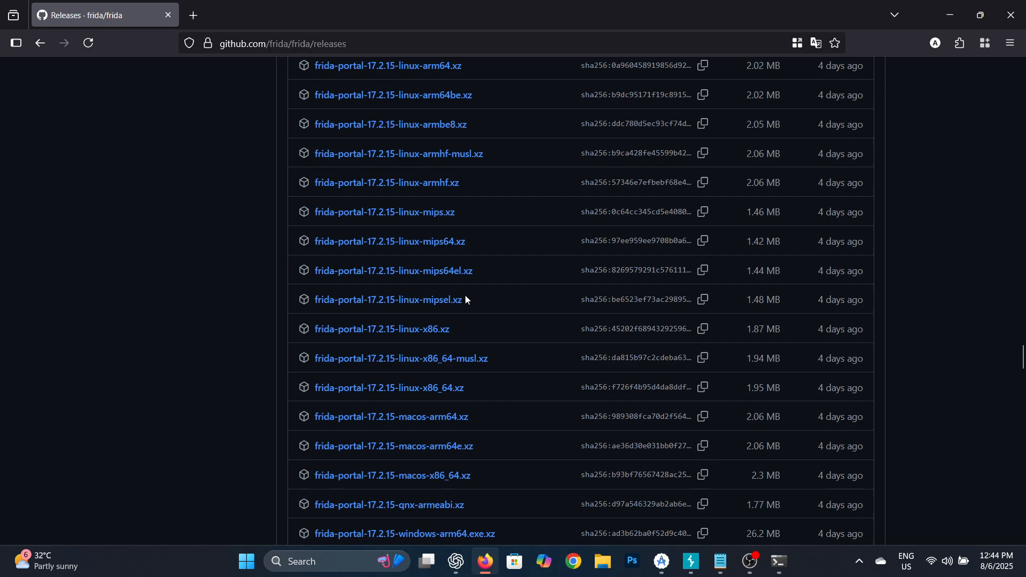
scroll("down", 3)
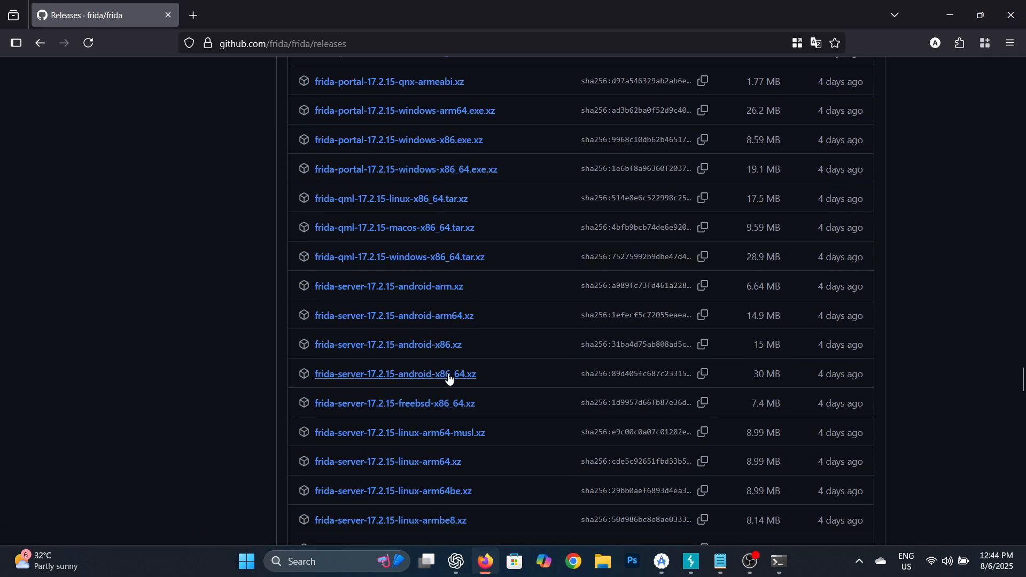
mouse_move(425, 384)
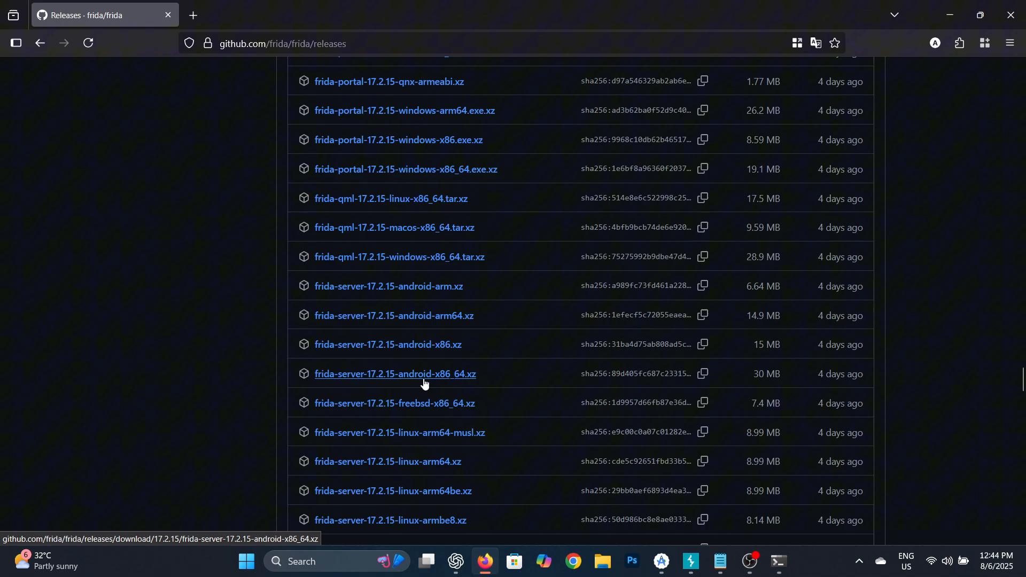
mouse_move(531, 529)
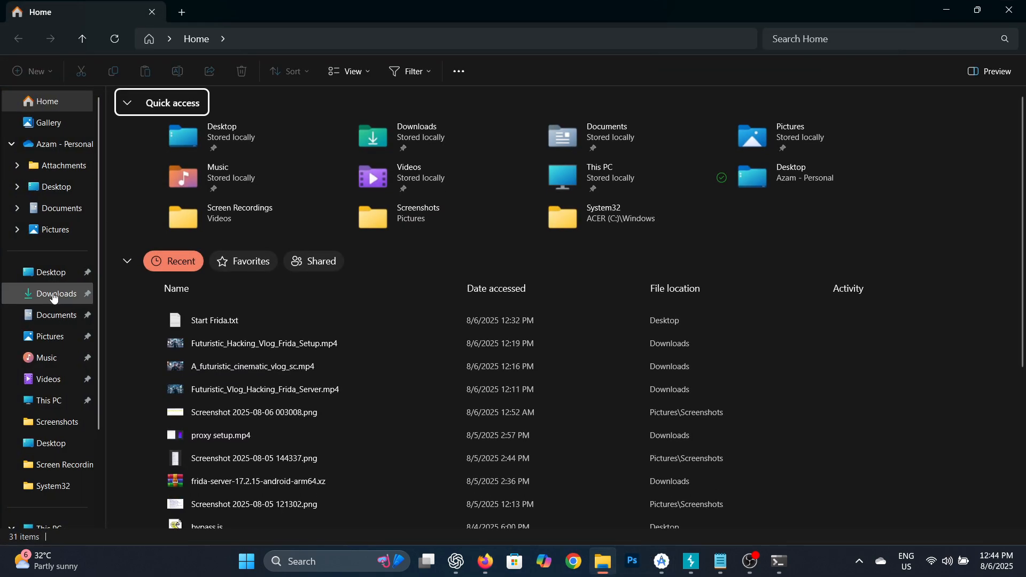
- Browse Downloads into the frida-server-17.2.12-android-x86_64 folder containing frida-server
left_click(57, 294)
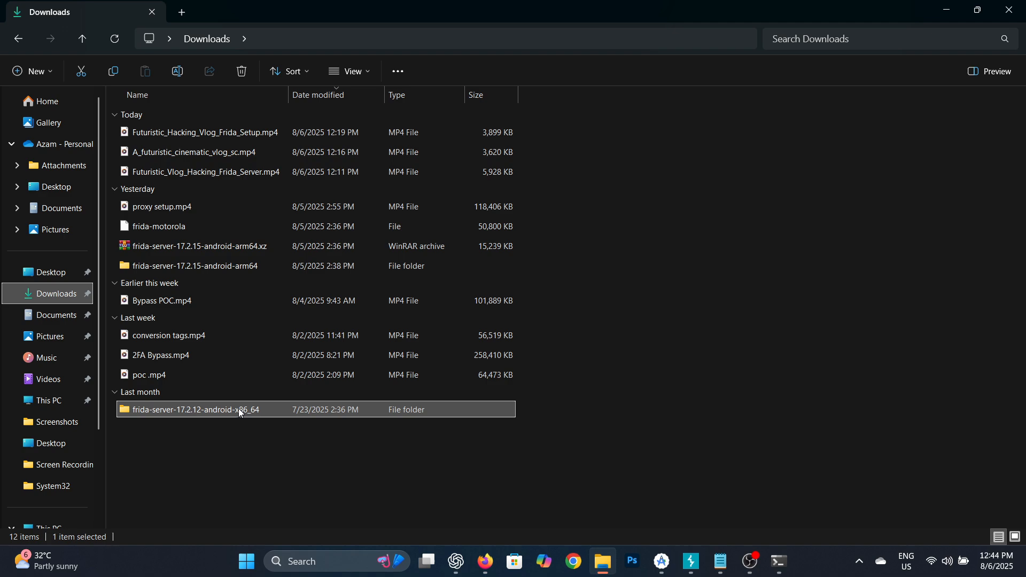
double_click(190, 410)
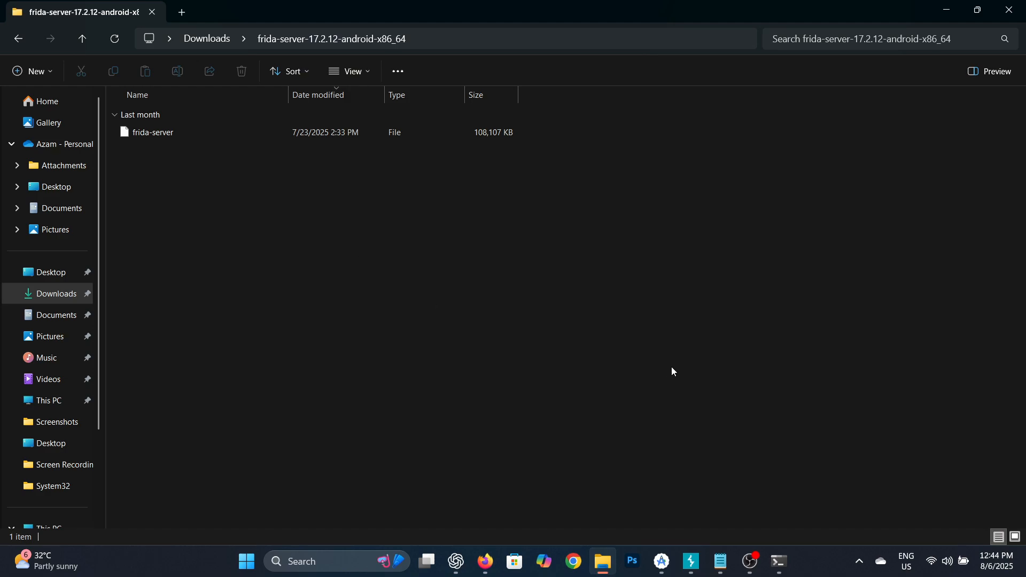
left_click(778, 565)
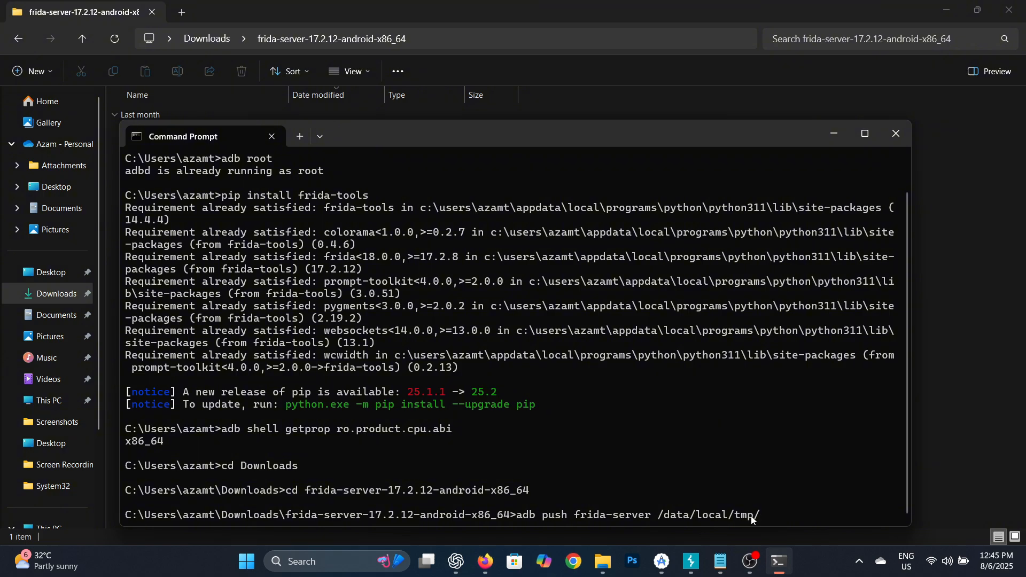
mouse_move(757, 478)
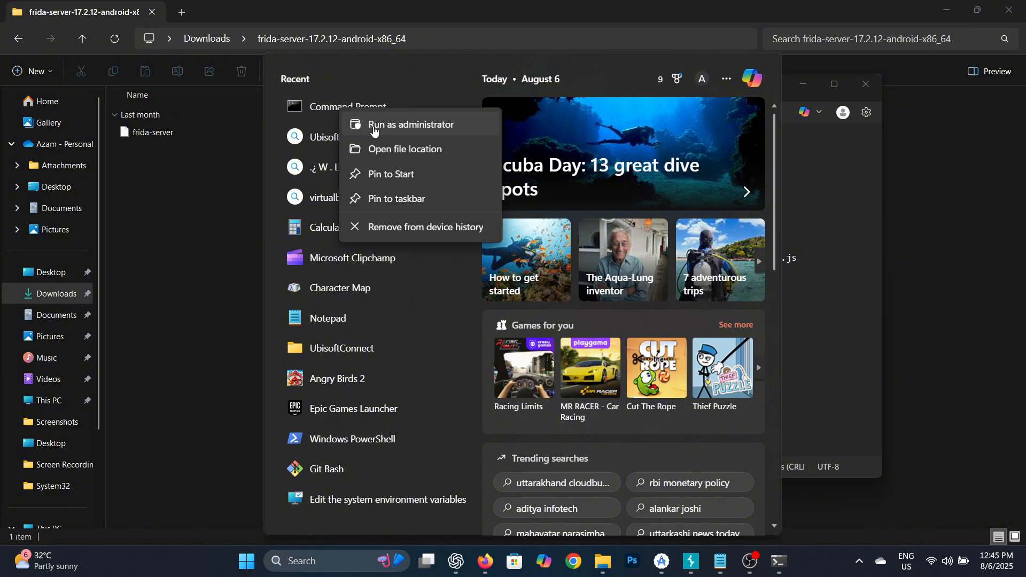
- Launch Command Prompt as administrator from the Start menu
left_click(410, 124)
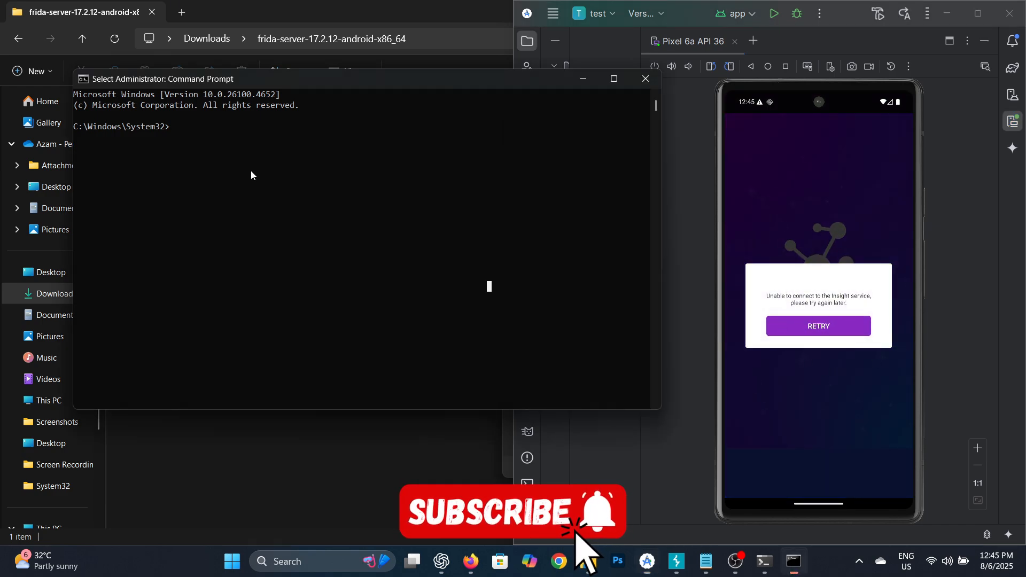
- Get PID 3952 for com.netgear.insight, then enter 'frida -U -p 3952 -l C:\Users\azamt\Desktop\bypass.js'
type("adb shell pidof")
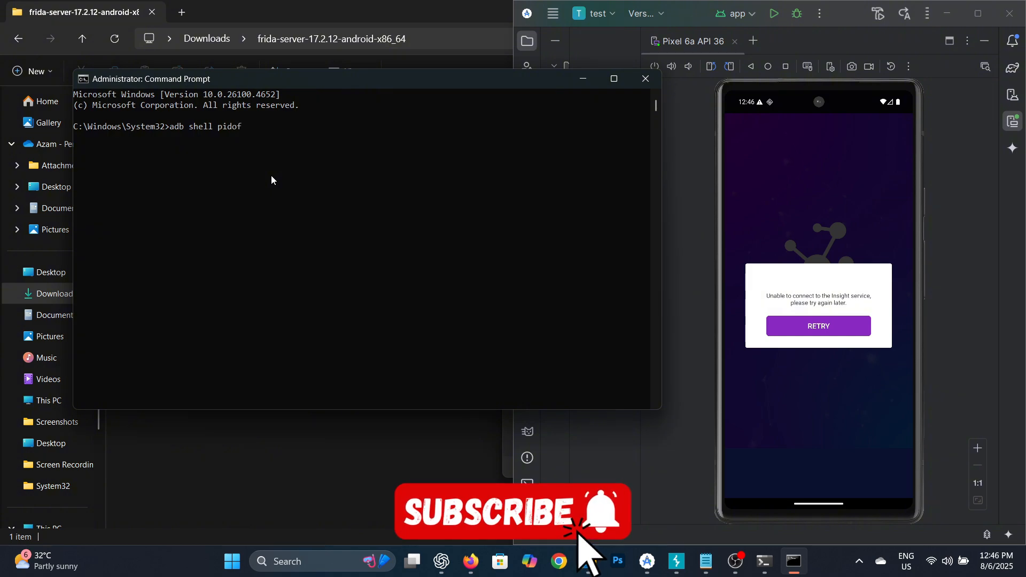
type("com")
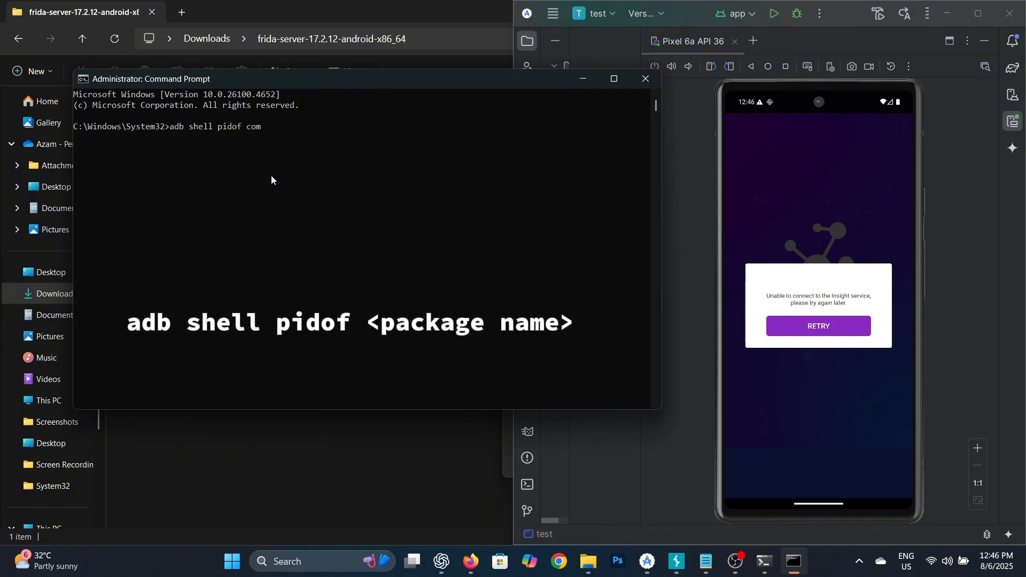
type(".insight")
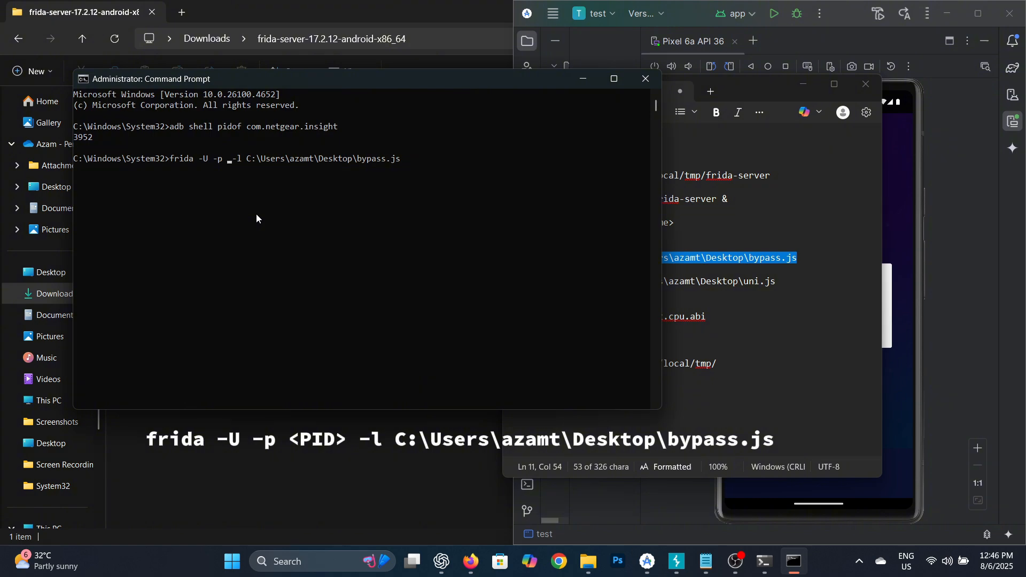
type("3952")
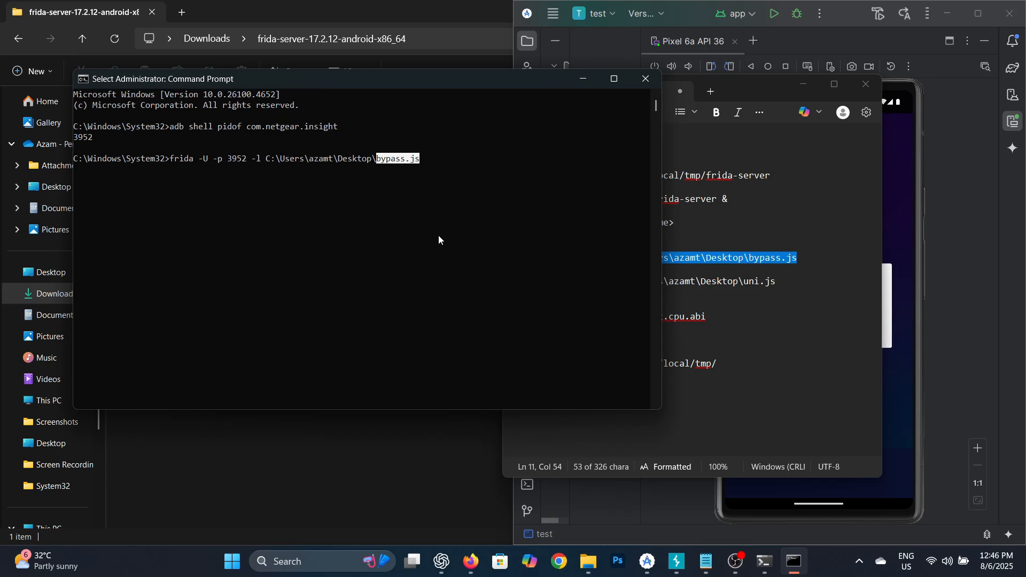
right_click(124, 23)
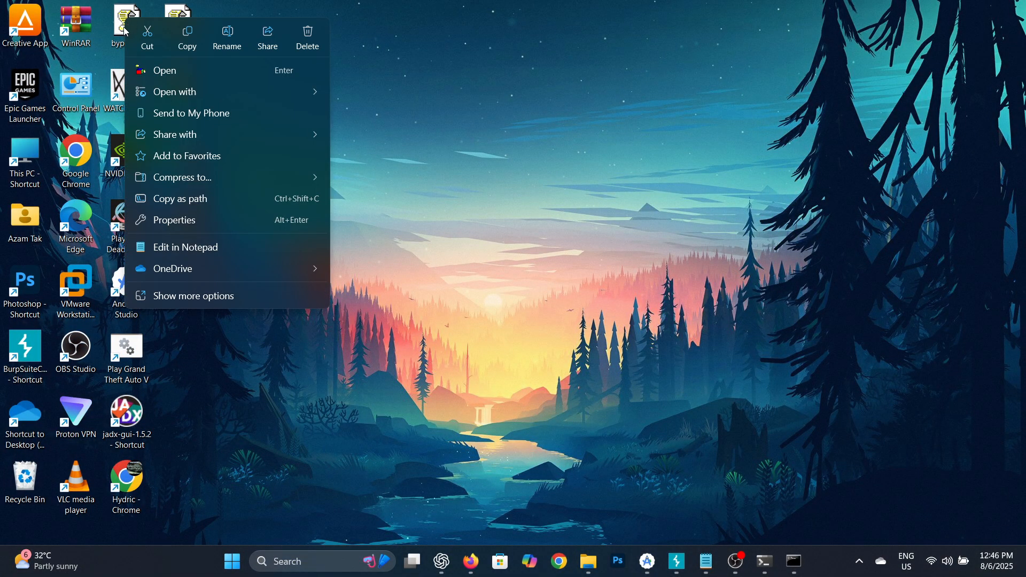
left_click(174, 92)
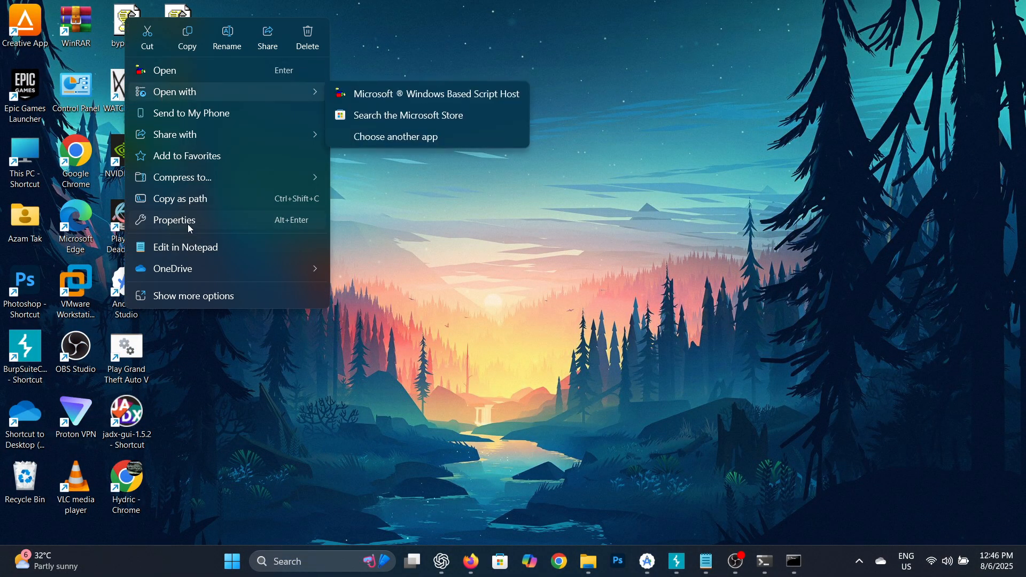
left_click(185, 251)
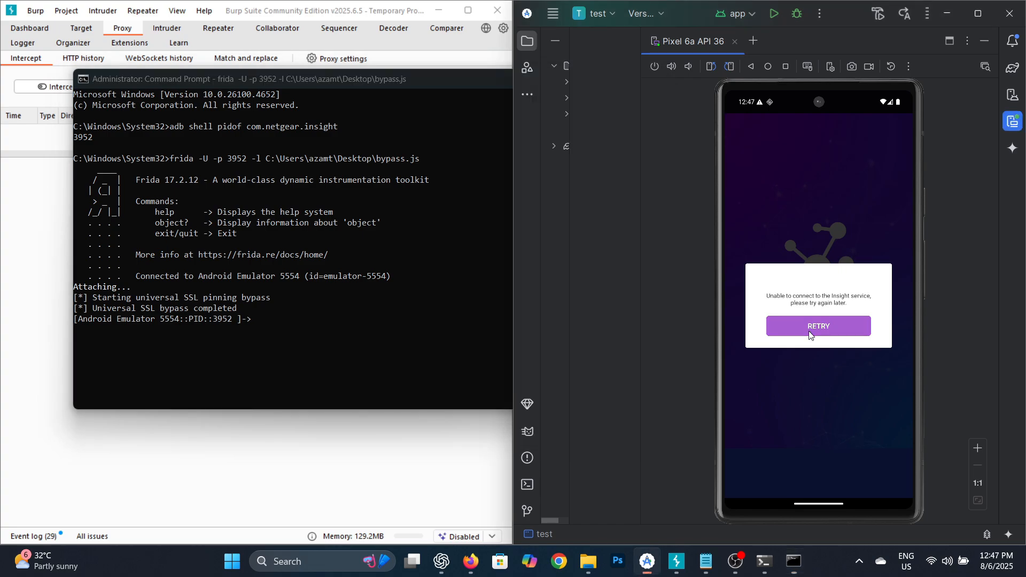
- Retry the Insight app connection, forward the intercepted request in Burp, and turn interception off
left_click(818, 326)
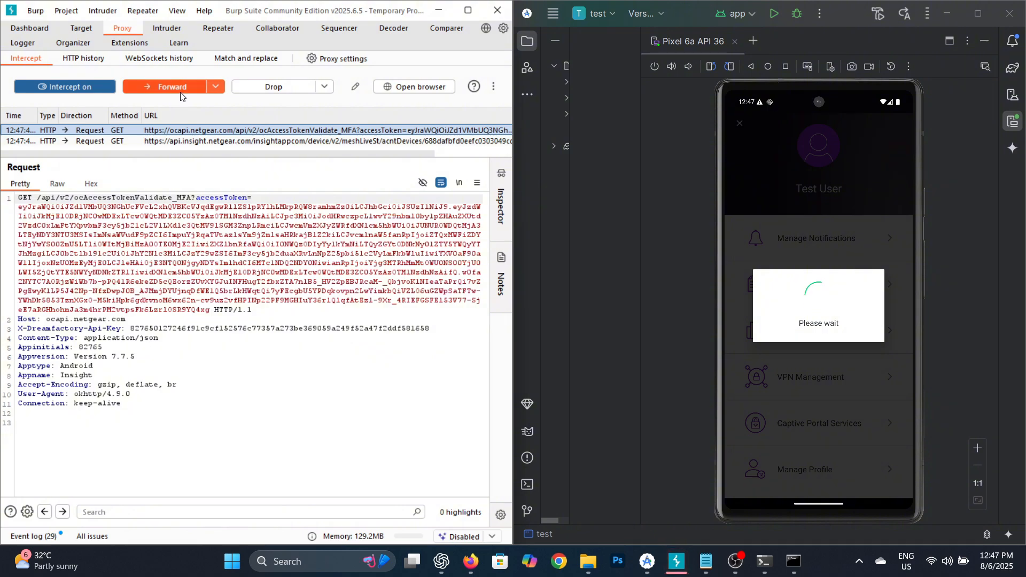
left_click(168, 87)
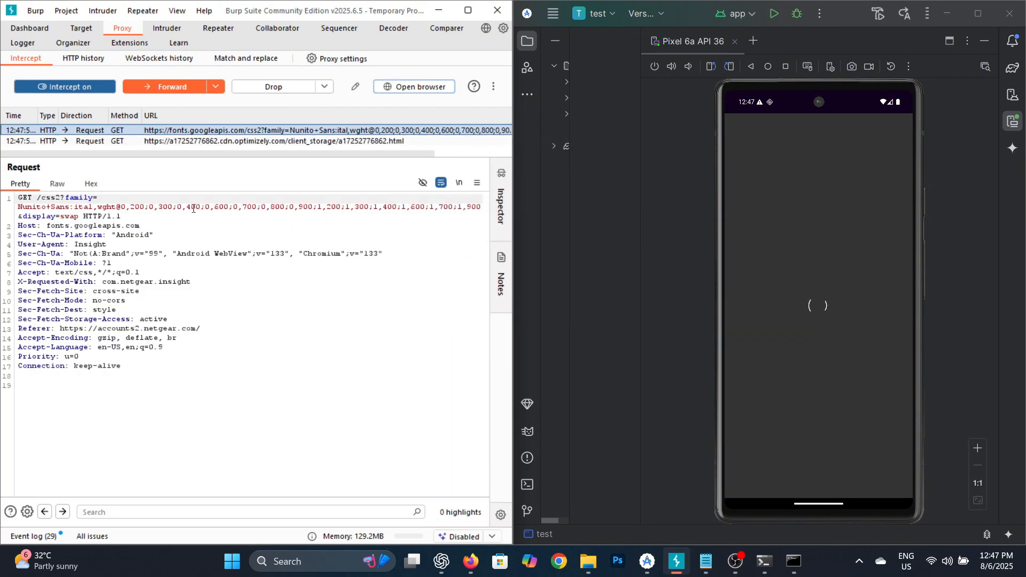
left_click(64, 86)
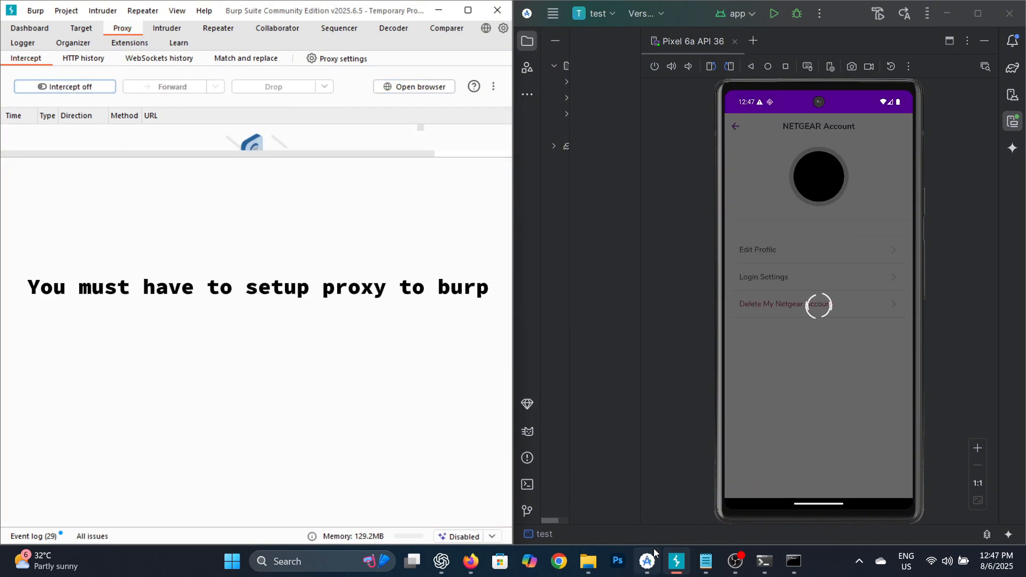